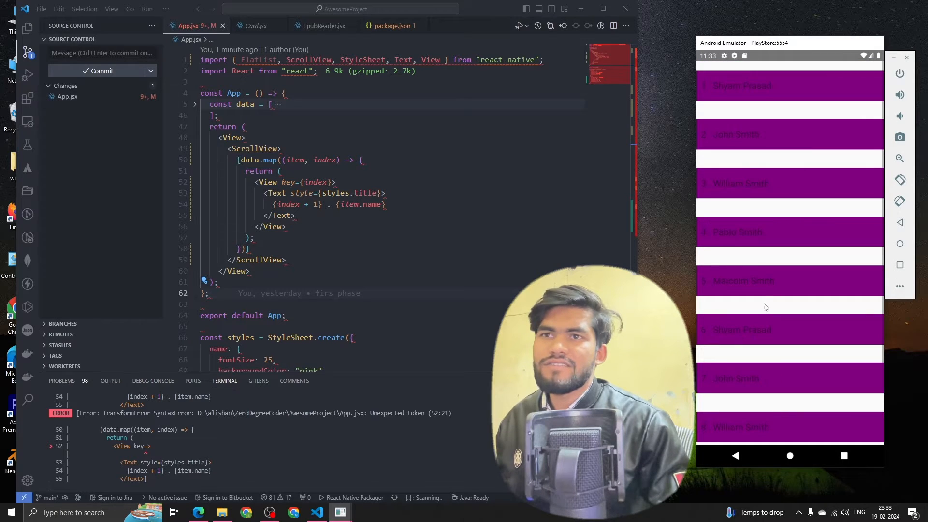
- Replace the ScrollView map with an inner View nested in the outer View
scroll("up", 3)
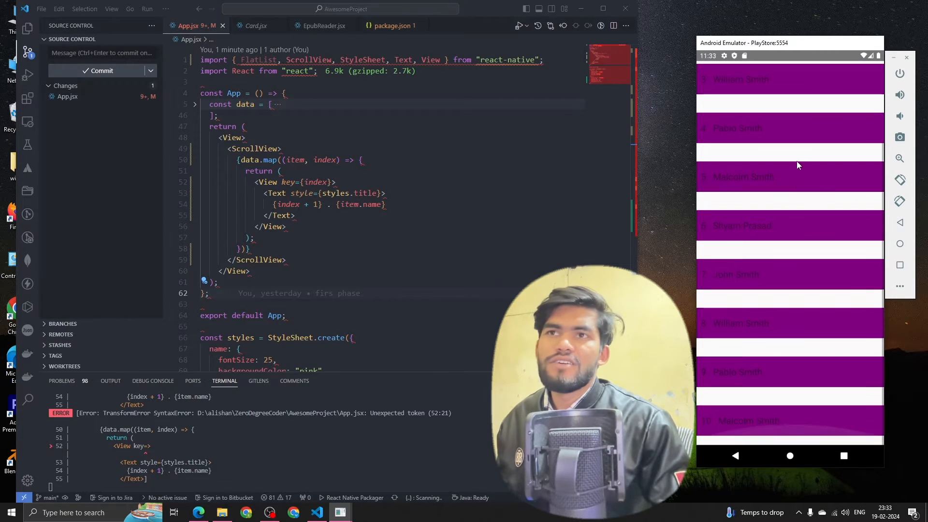
scroll("down", 3)
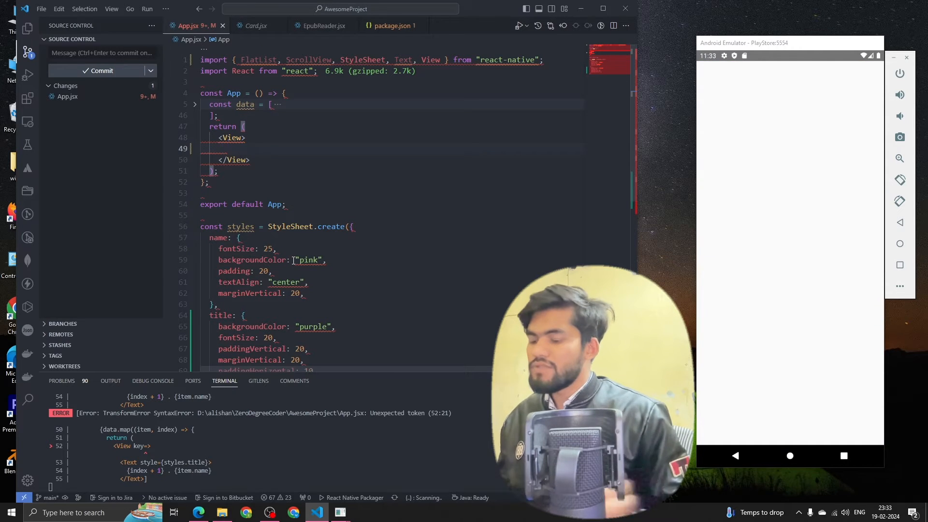
type("View")
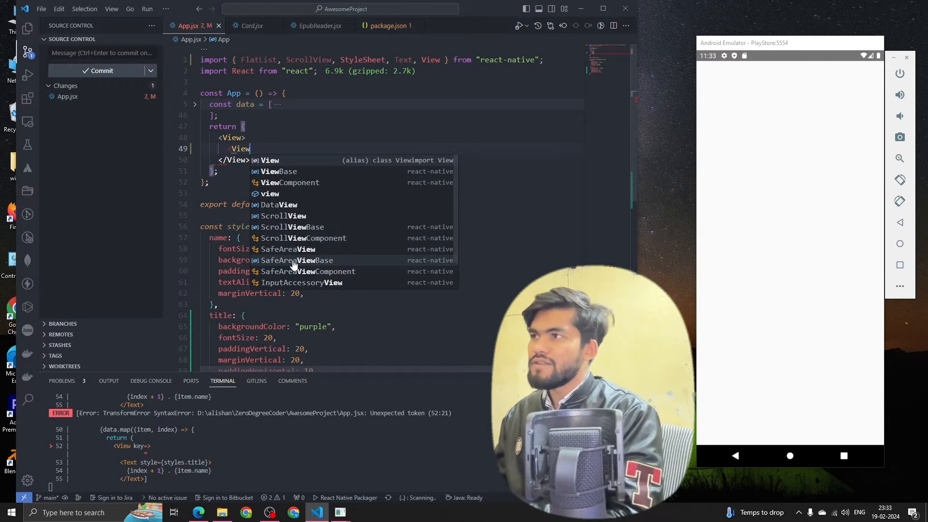
type("te")
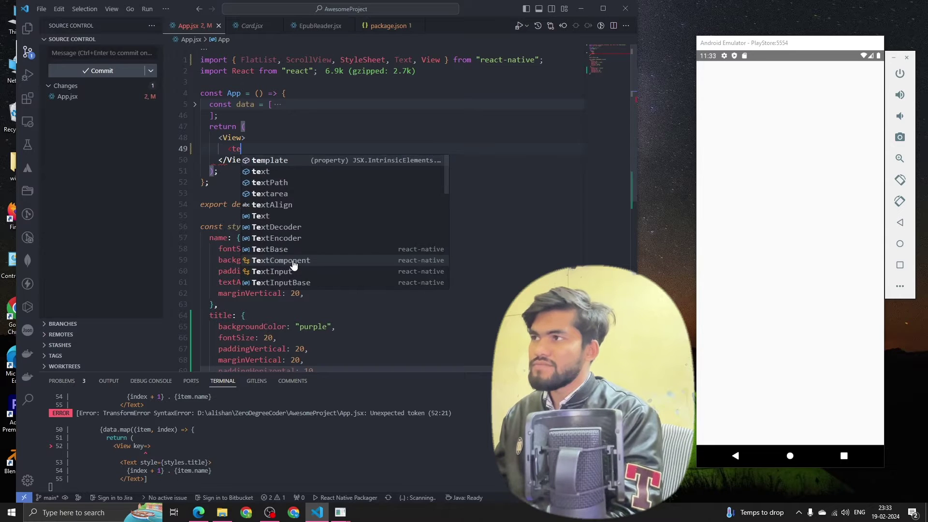
type("View>")
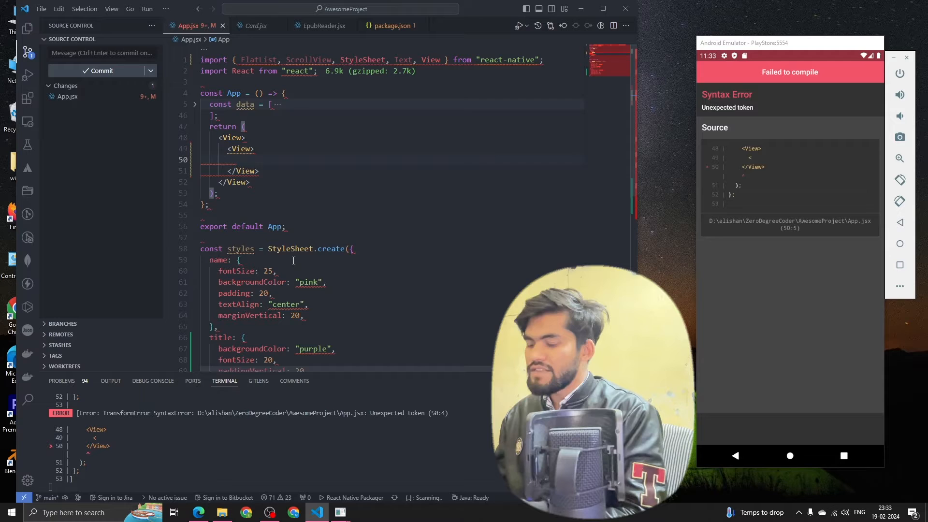
- Add a Text reading 'Pablo Pandey' styled with styles.name inside the inner View
type("TextField")
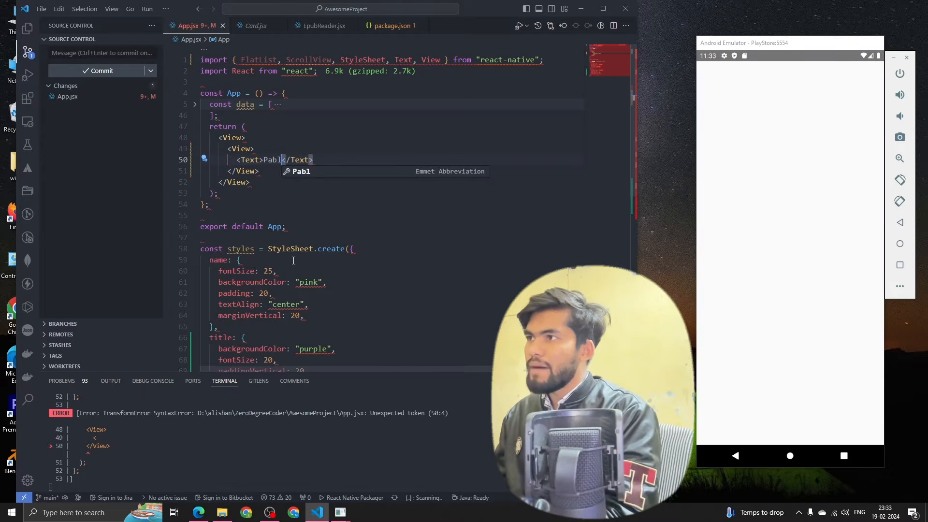
type("o Pandey")
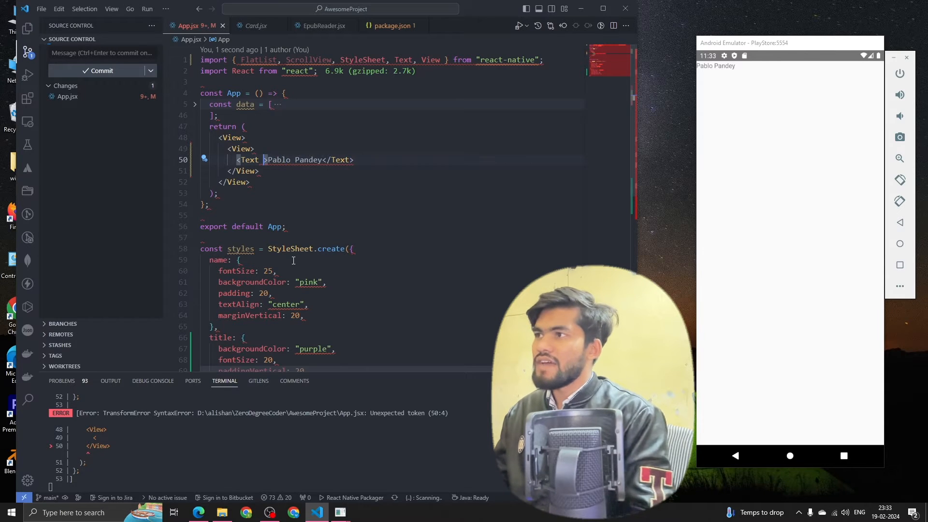
type("style=")
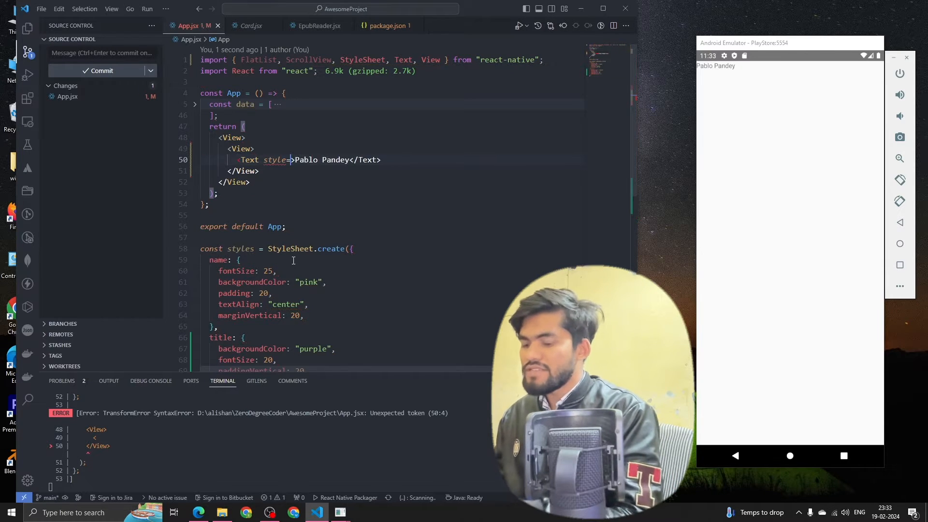
type("{styles}")
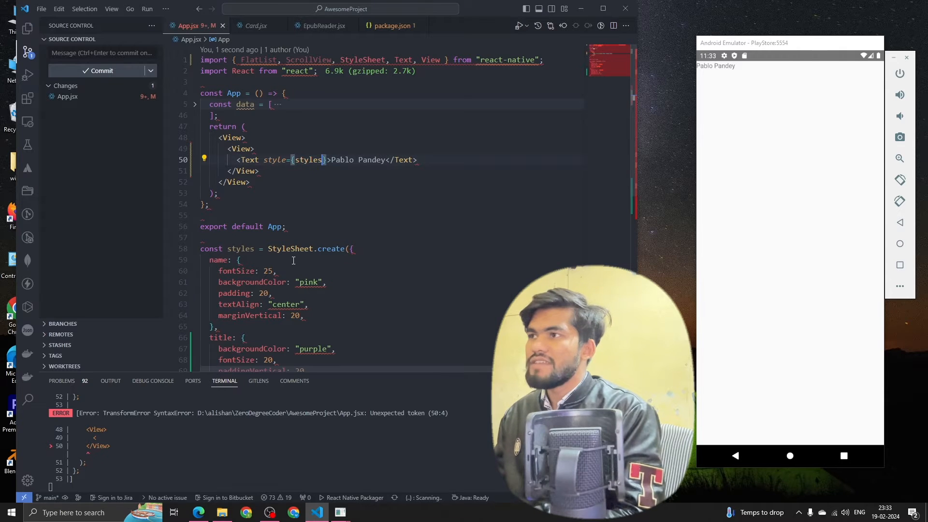
type(".name")
left_click(253, 137)
type(" style={{")
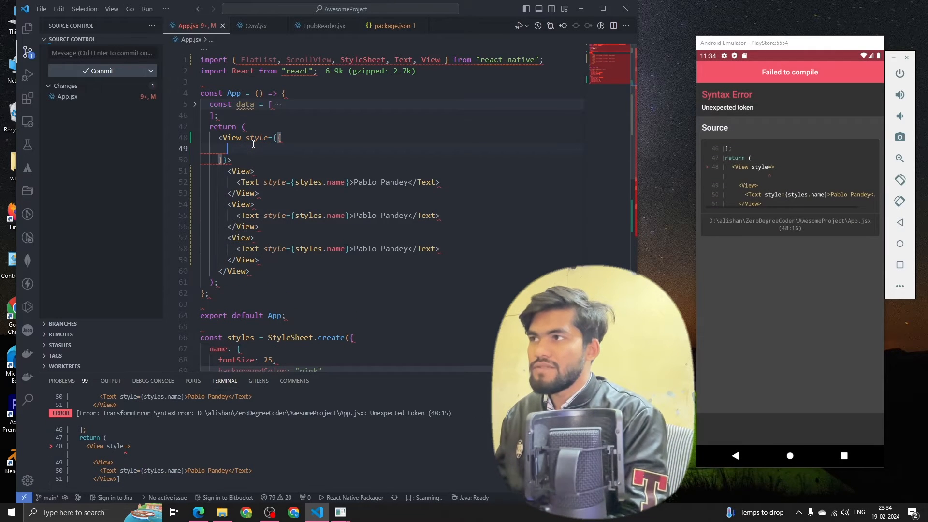
- Give the outer View an inline style of display: "flex"
type("display")
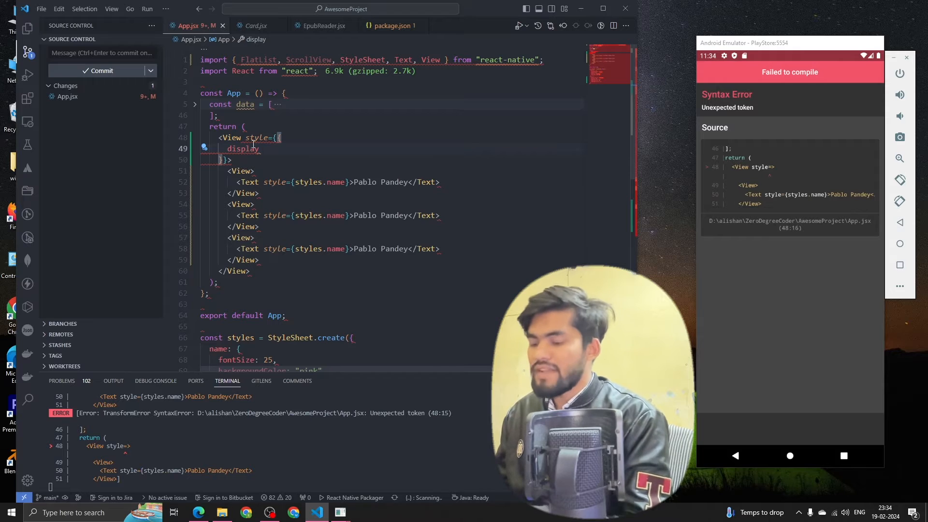
type(":\"flex\",")
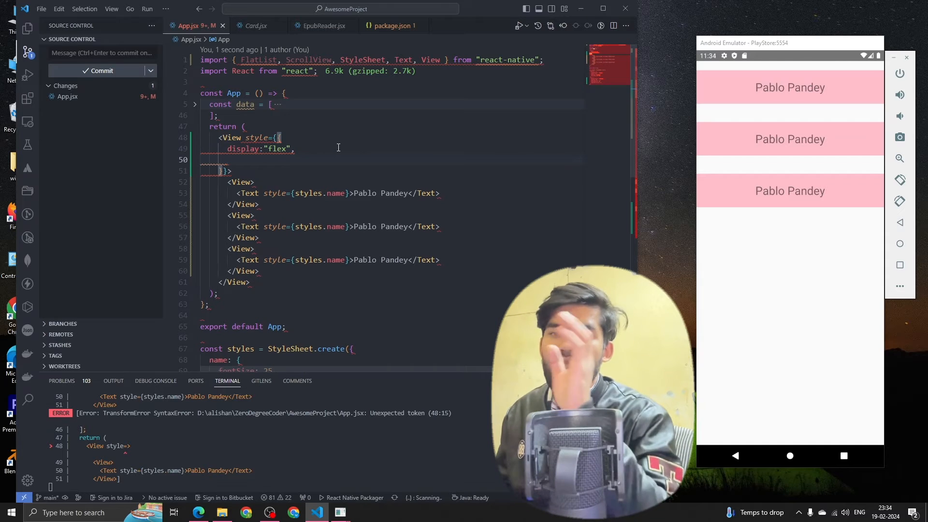
type("flexDirection: \"row\",")
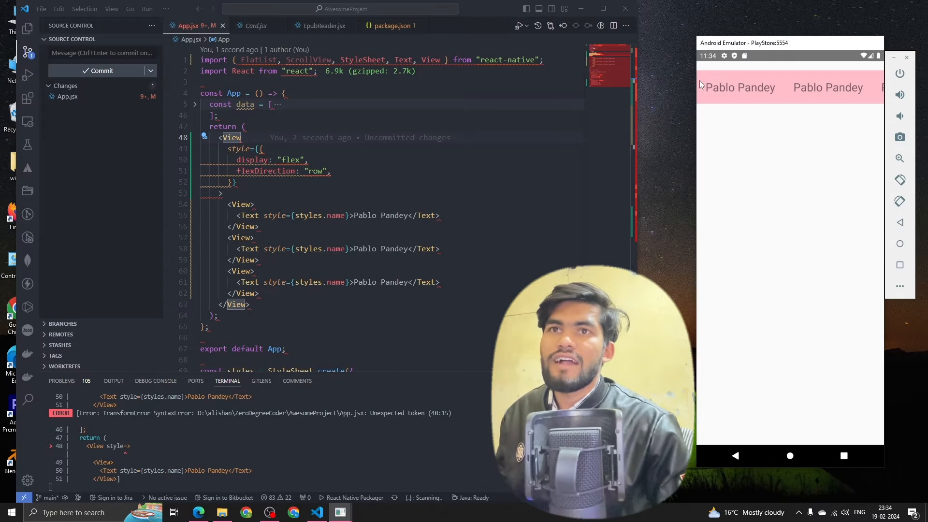
mouse_move(820, 93)
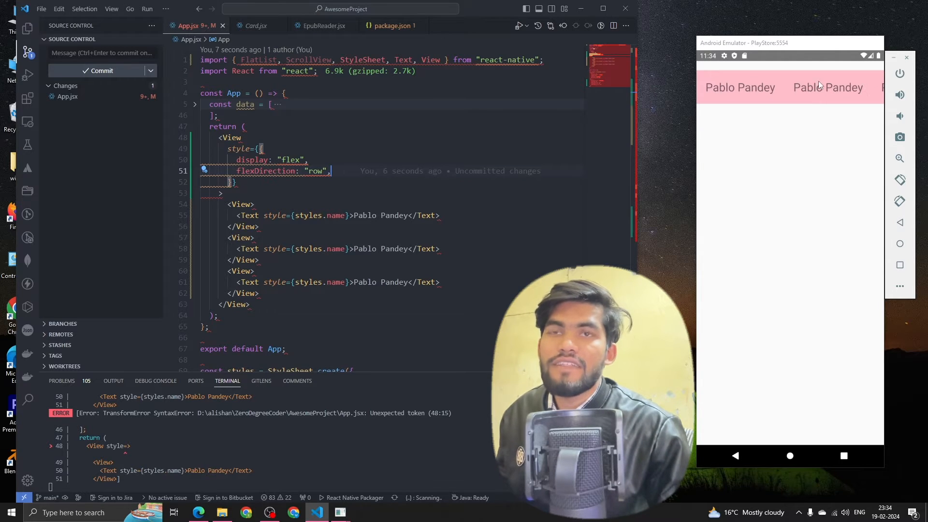
mouse_move(841, 122)
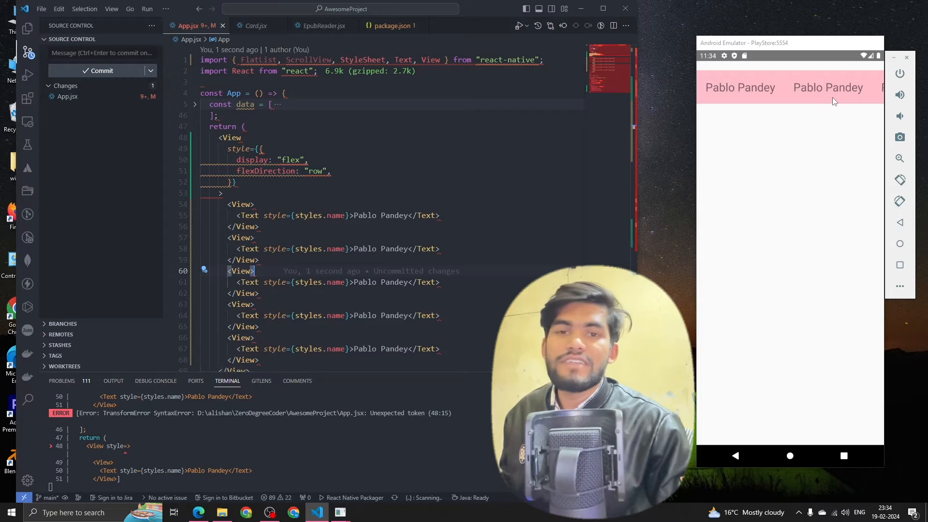
mouse_move(627, 129)
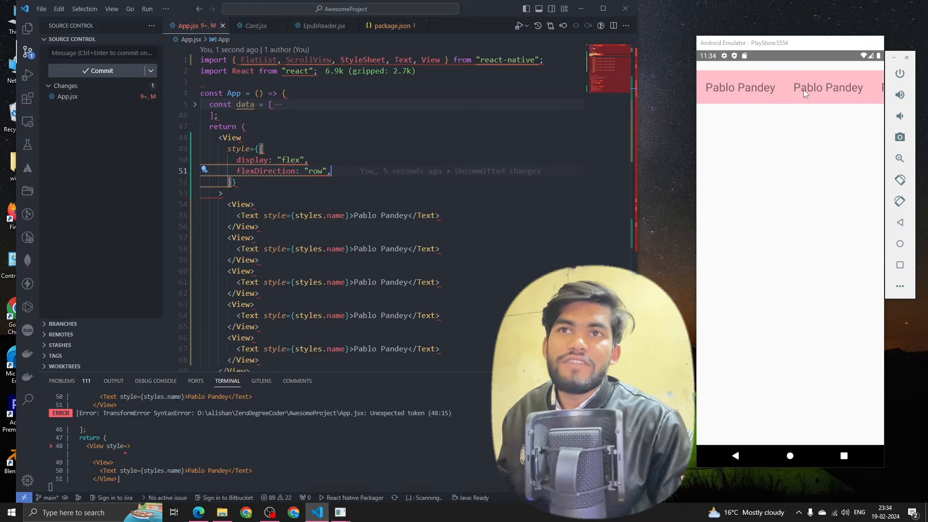
mouse_move(316, 171)
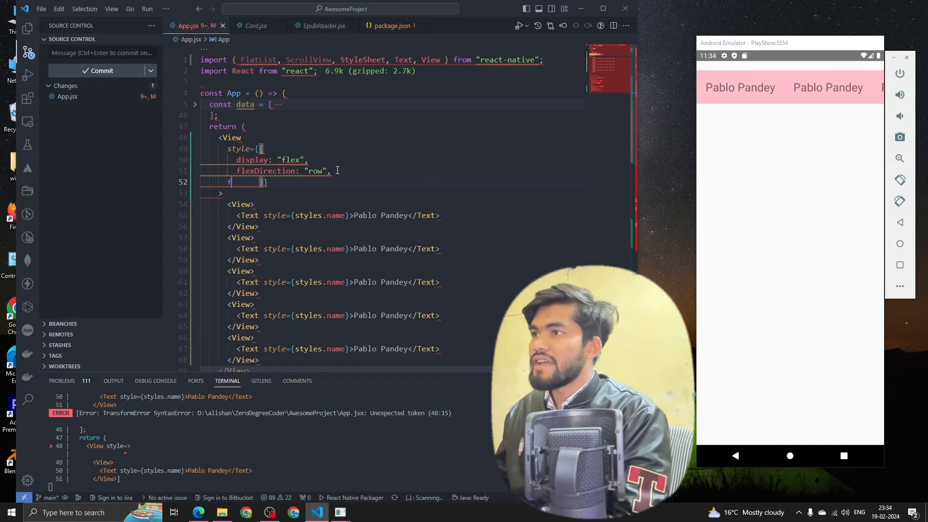
- Add flexWrap: "wrap" to the container style and save to reload the emulator
type("flexWrap:")
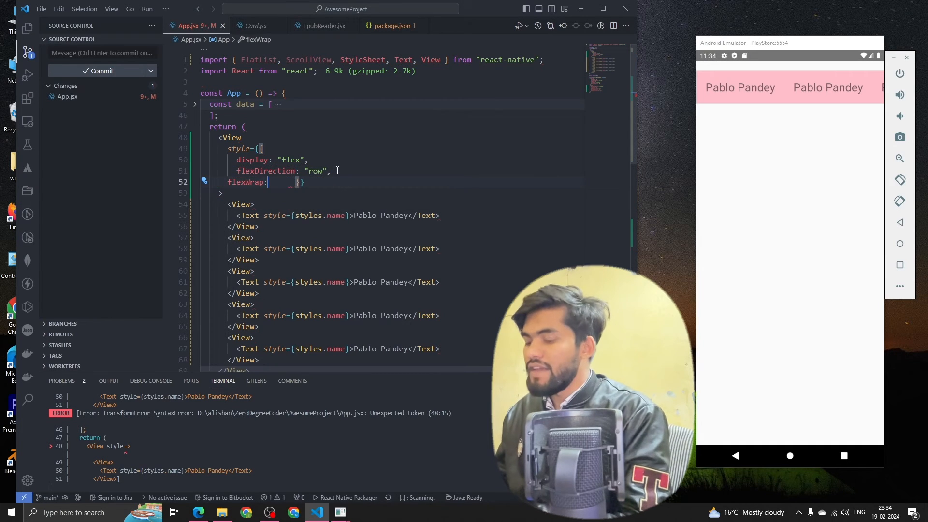
type("\"wrap\"")
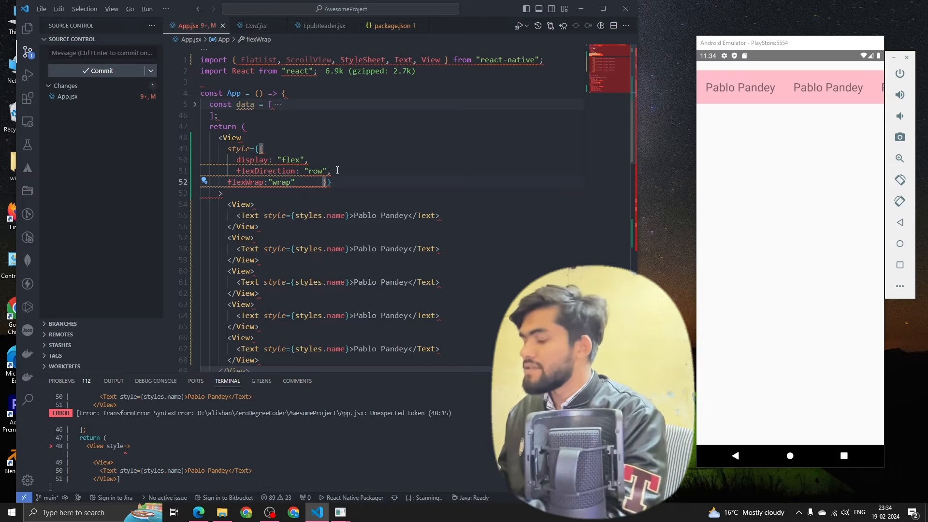
key("ctrl+s")
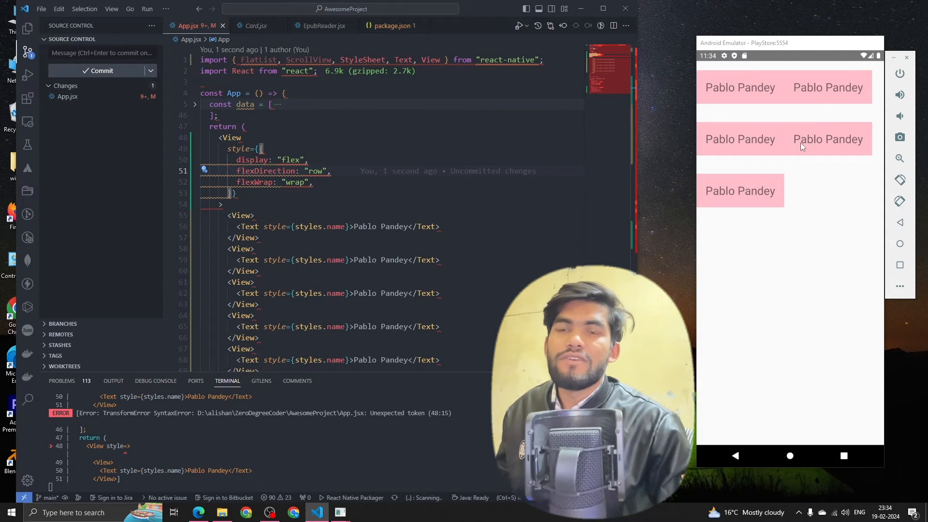
mouse_move(849, 150)
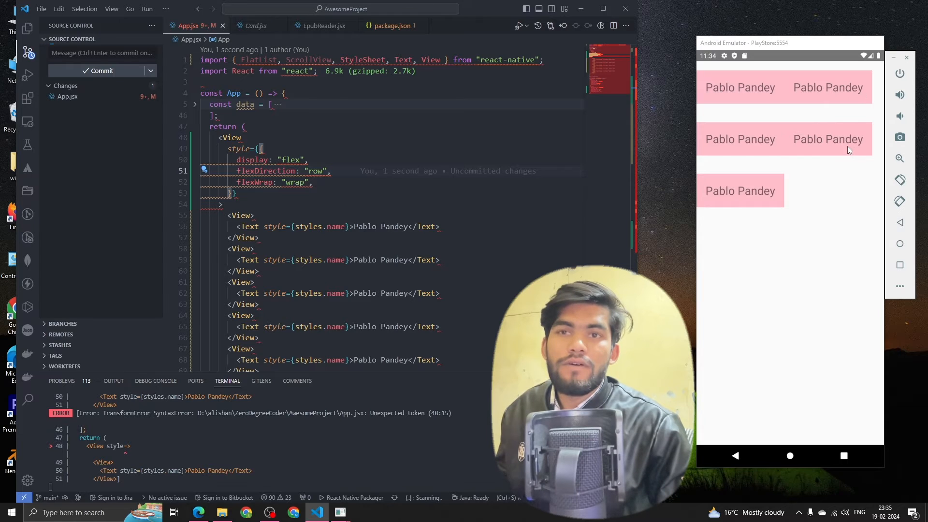
mouse_move(848, 88)
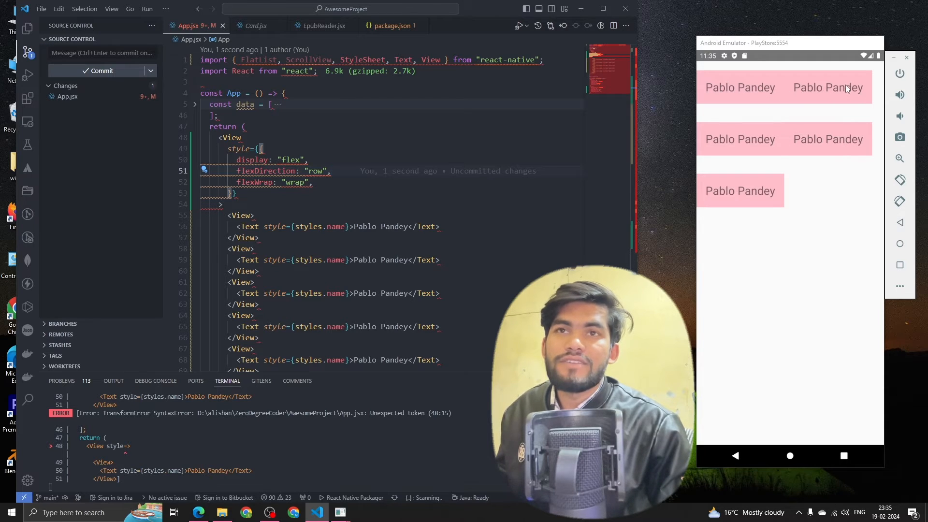
mouse_move(812, 93)
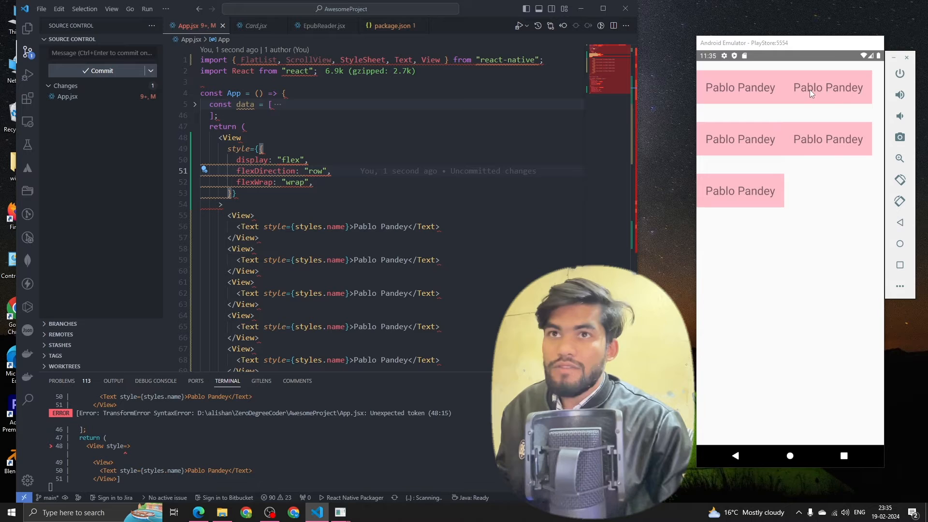
mouse_move(704, 149)
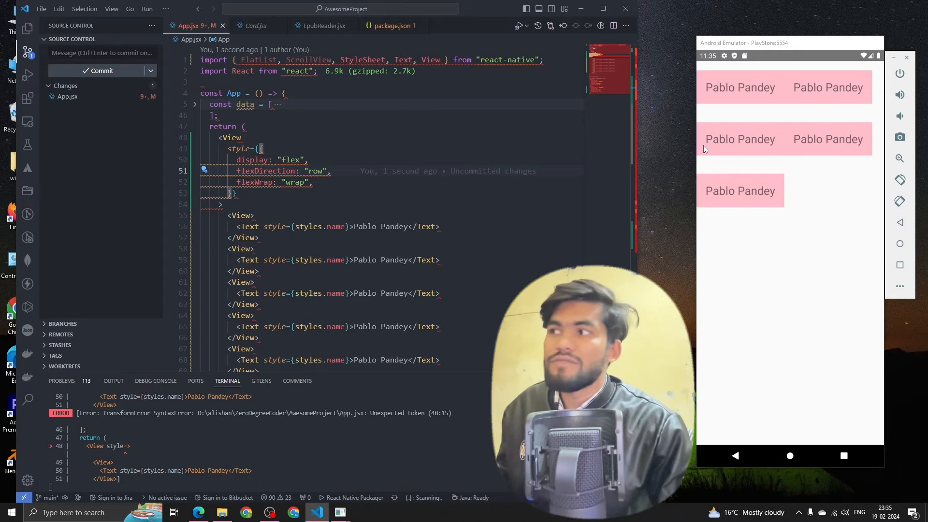
mouse_move(649, 190)
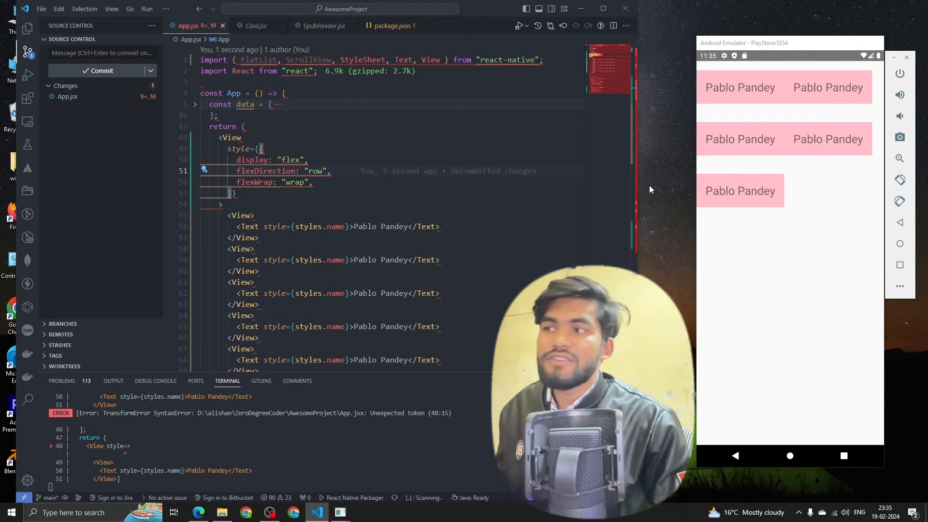
- Append gap: 10 to the title style in the StyleSheet
scroll("down", 3)
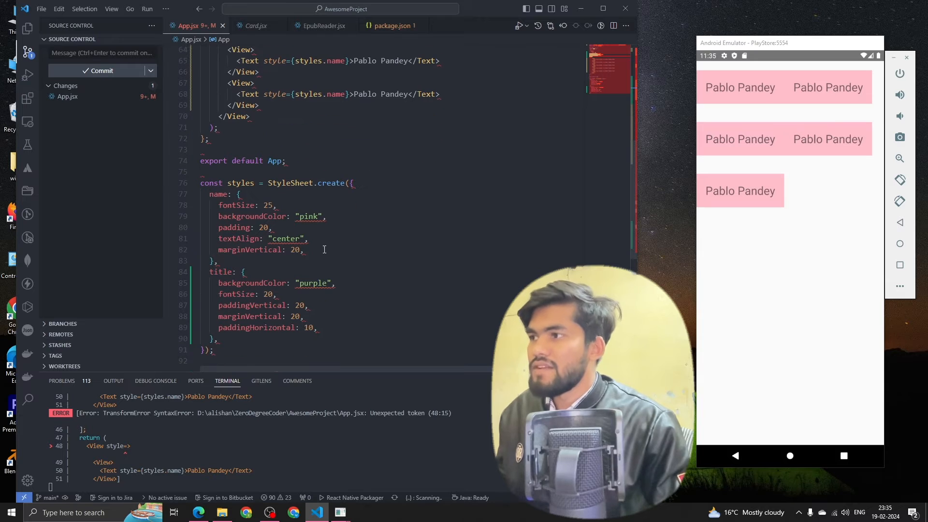
left_click(318, 327)
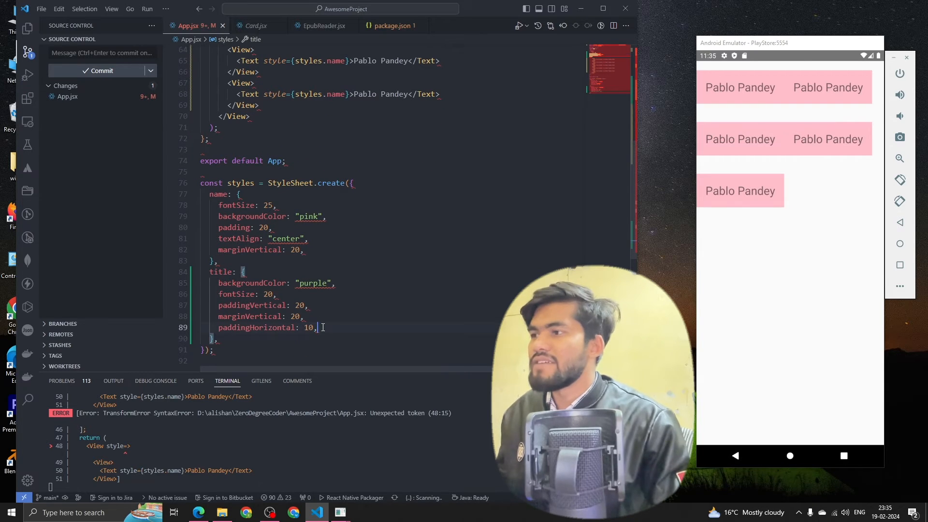
type("paddin")
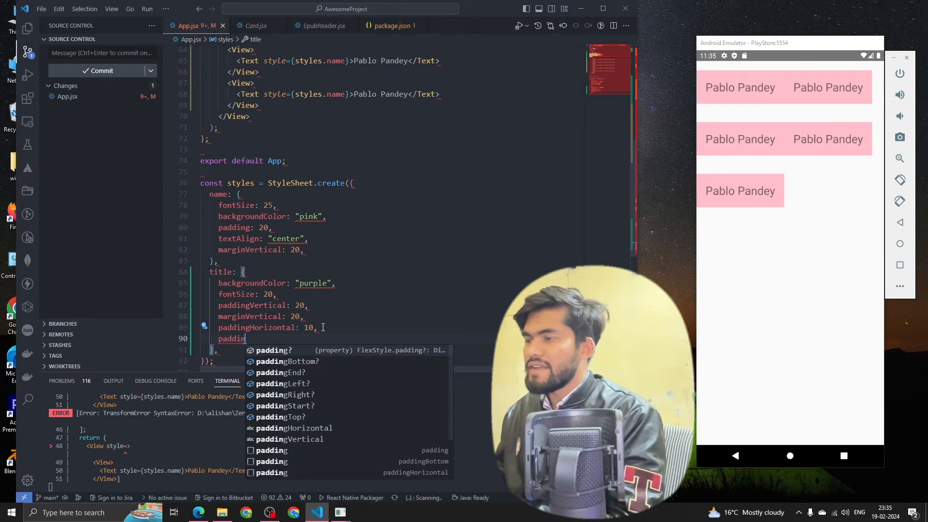
type("marginHorizontal:")
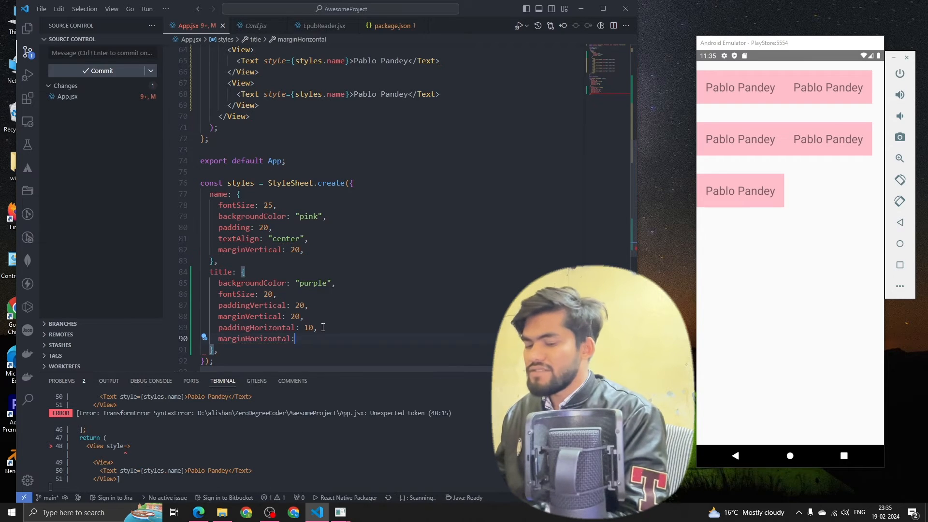
type("10,")
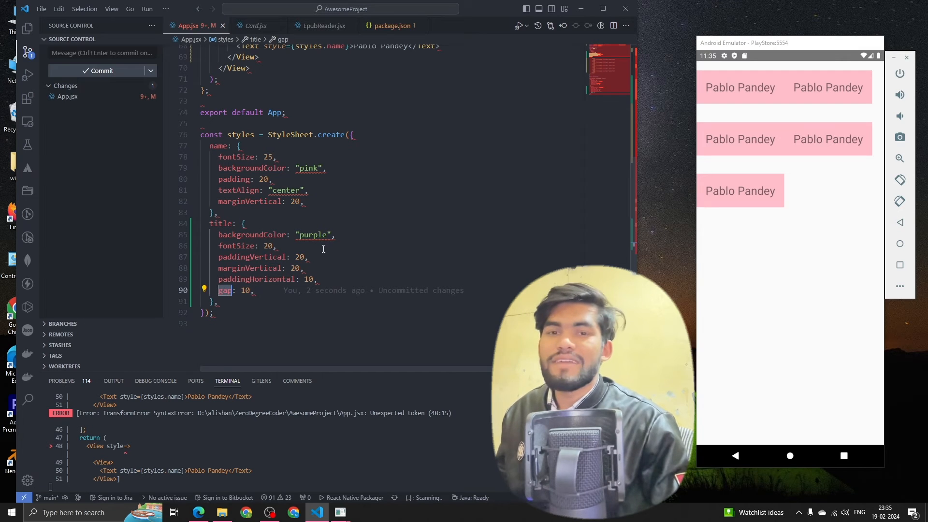
scroll("up", 3)
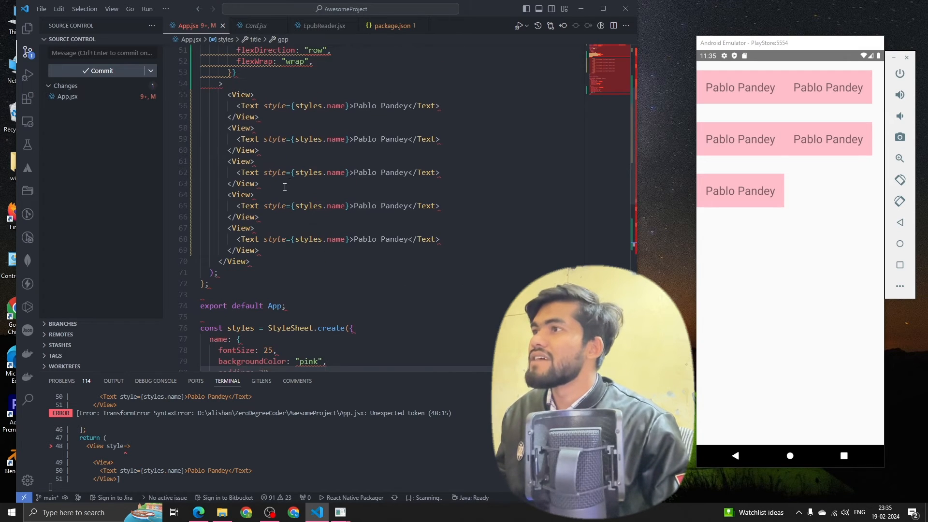
scroll("down", 3)
type("amrg: 20,")
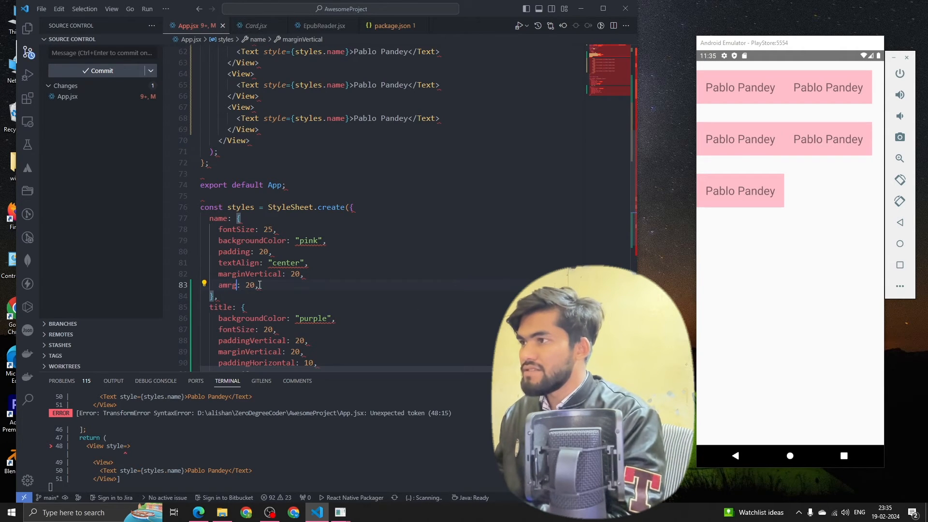
- Add marginHorizontal: 5 to the name style to space the pink boxes
type("marg")
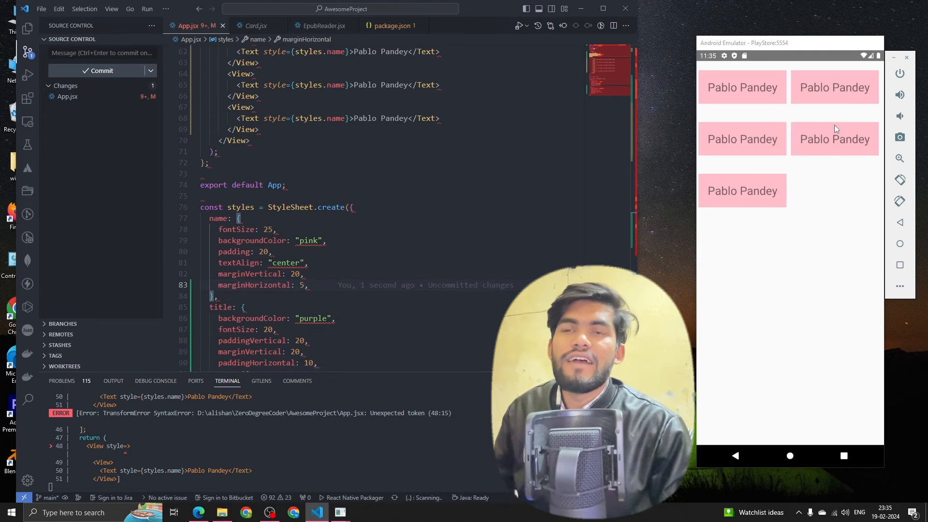
mouse_move(774, 166)
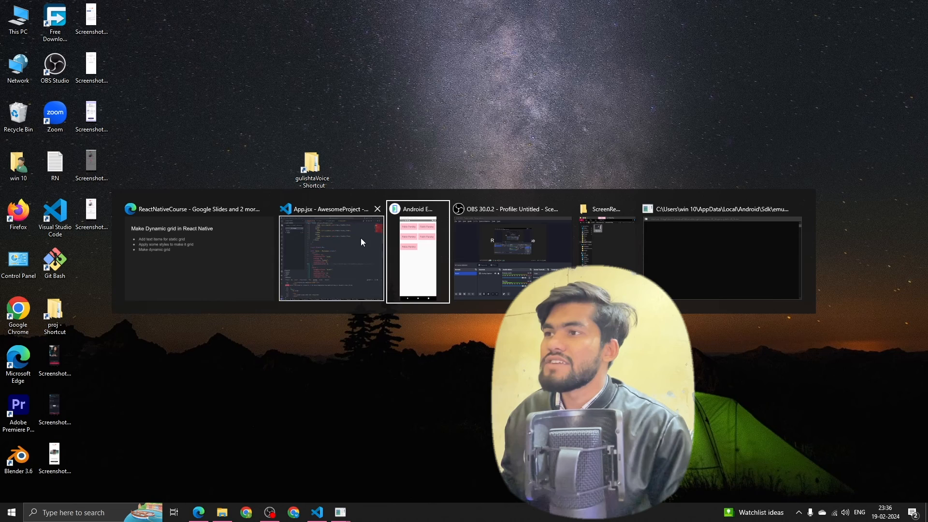
- Bring the Android emulator's two-column pink grid forward over the desktop
left_click(417, 254)
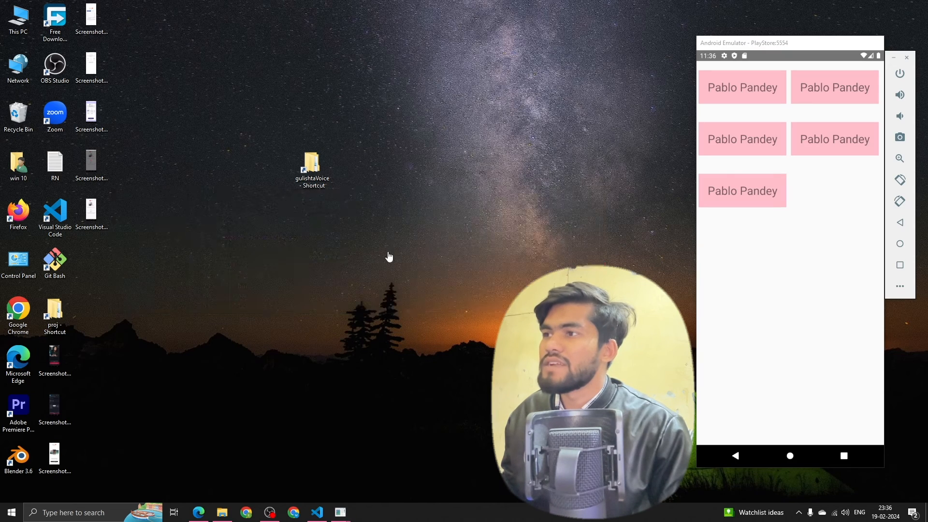
left_click(316, 512)
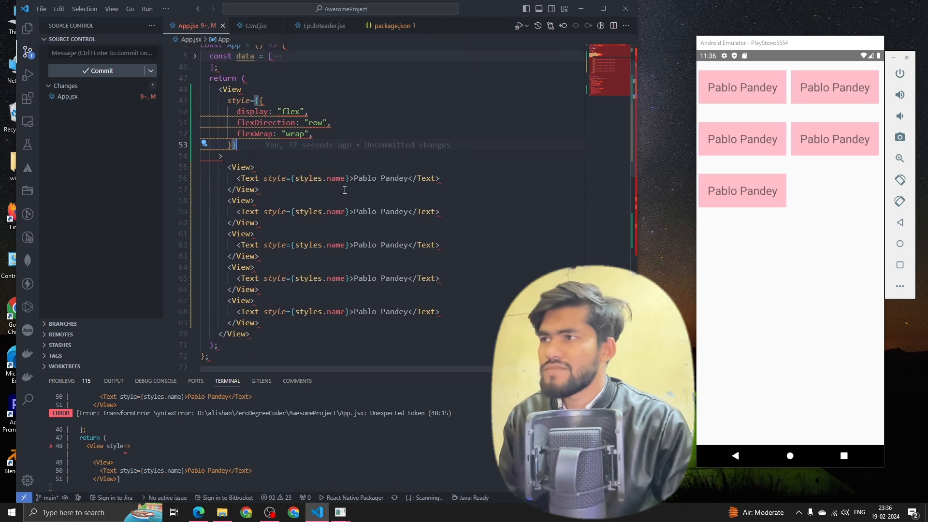
- Scroll App.jsx up to the react-native imports at the top
scroll("up", 3)
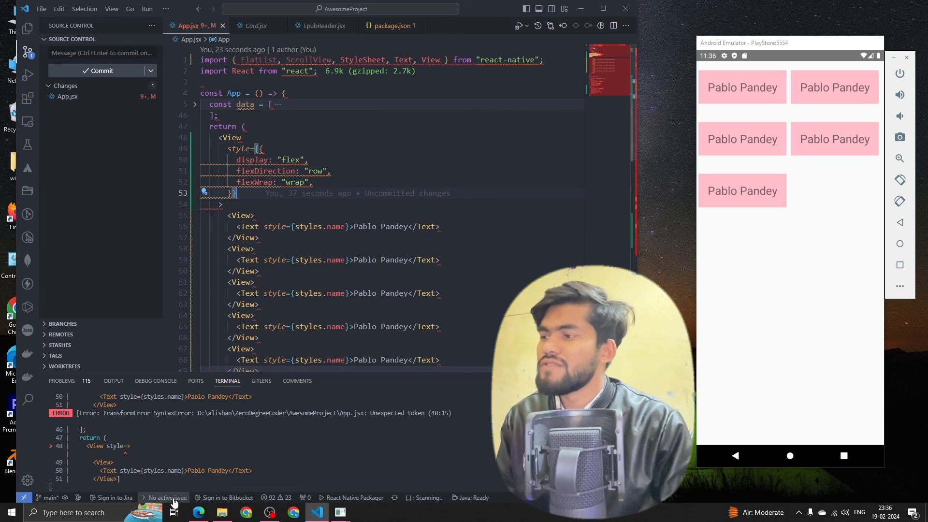